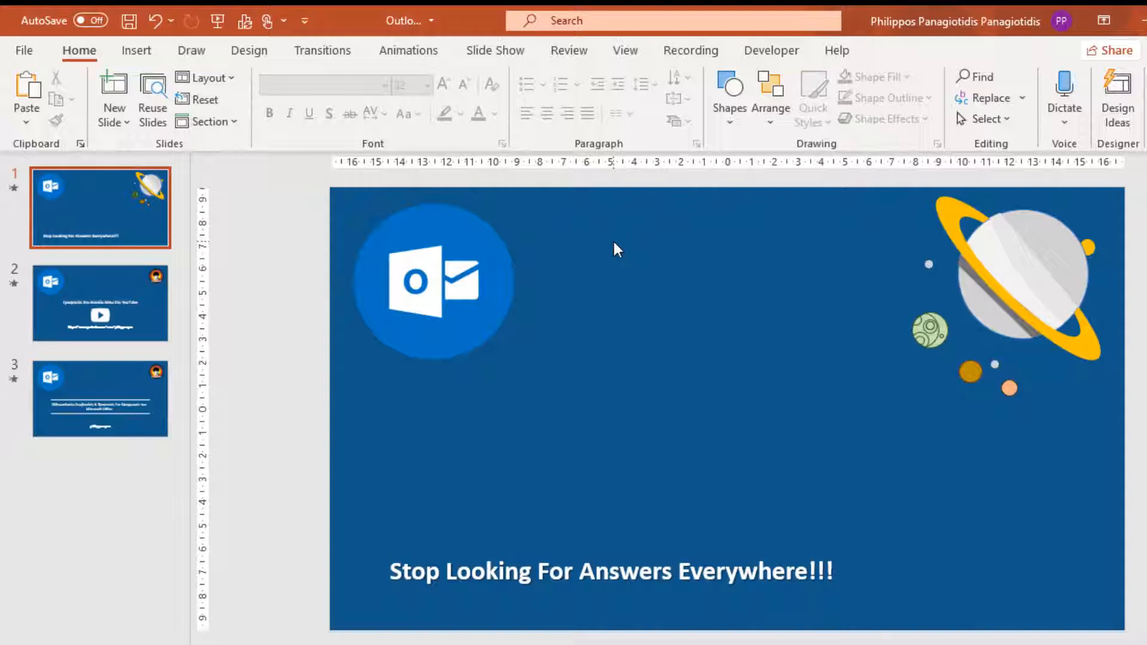
mouse_move(136, 49)
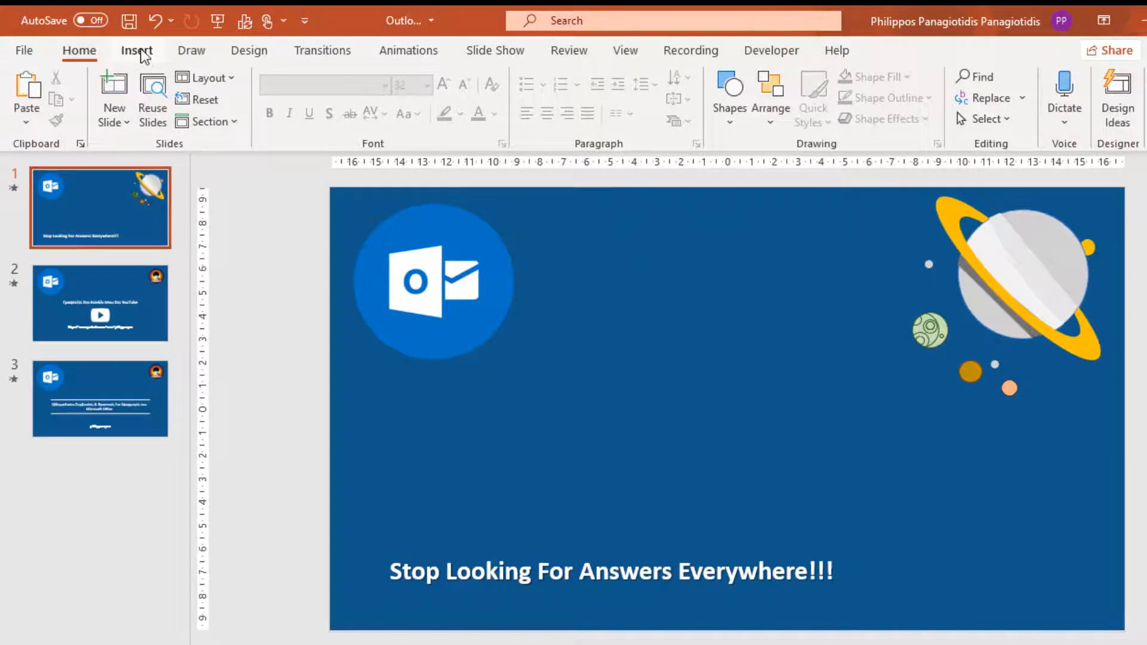
Step: Open the Insert Audio from PC file browser for the title slide
left_click(136, 50)
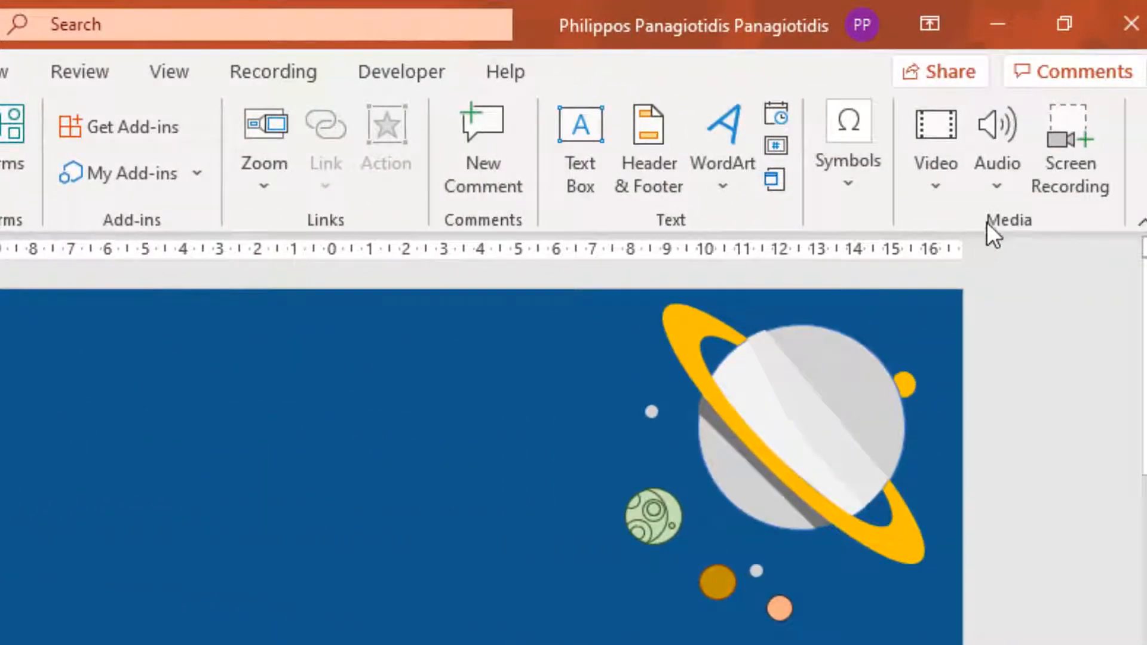
mouse_move(984, 234)
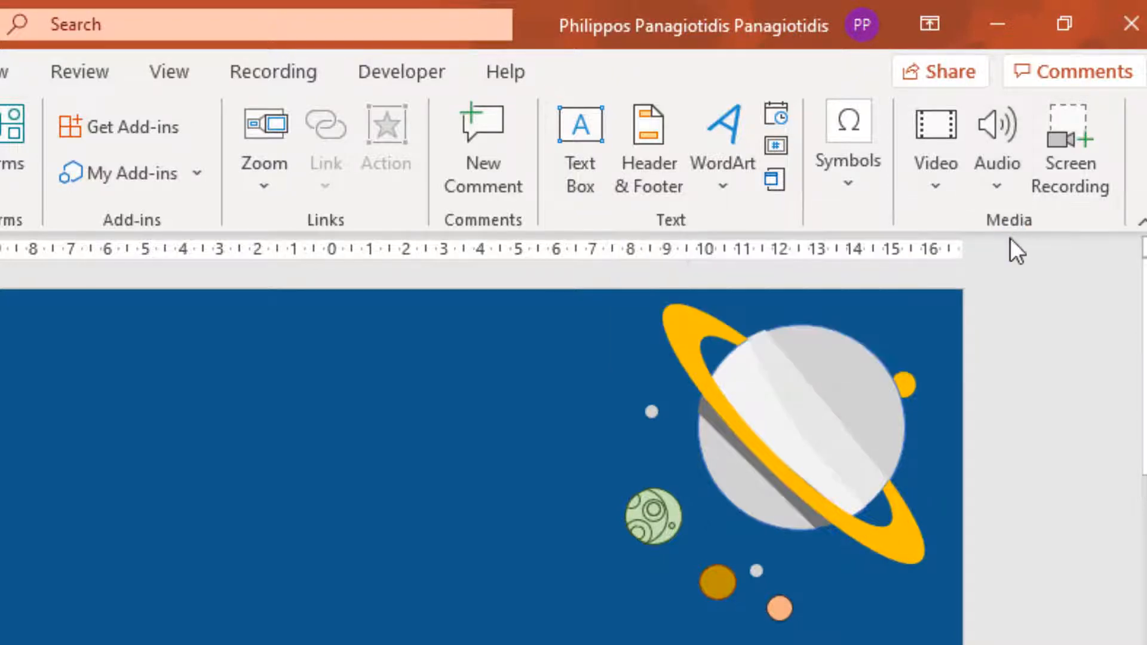
left_click(995, 146)
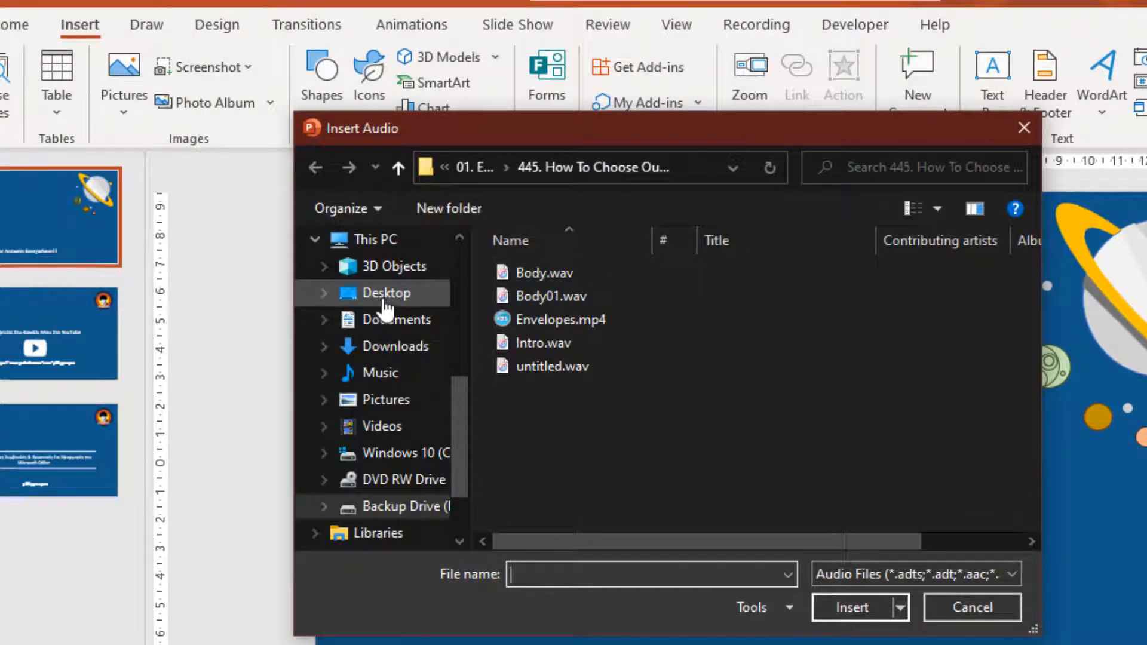
Step: Insert the Find Your Way Beat mp3 from the Desktop and show its playback settings
left_click(388, 293)
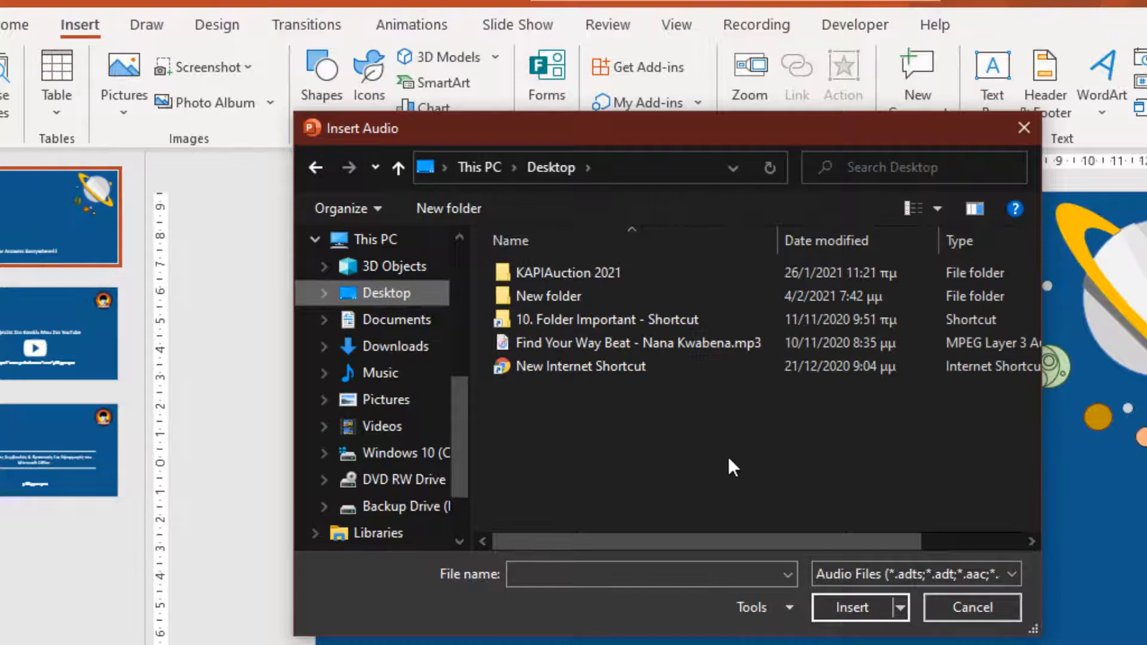
left_click(629, 343)
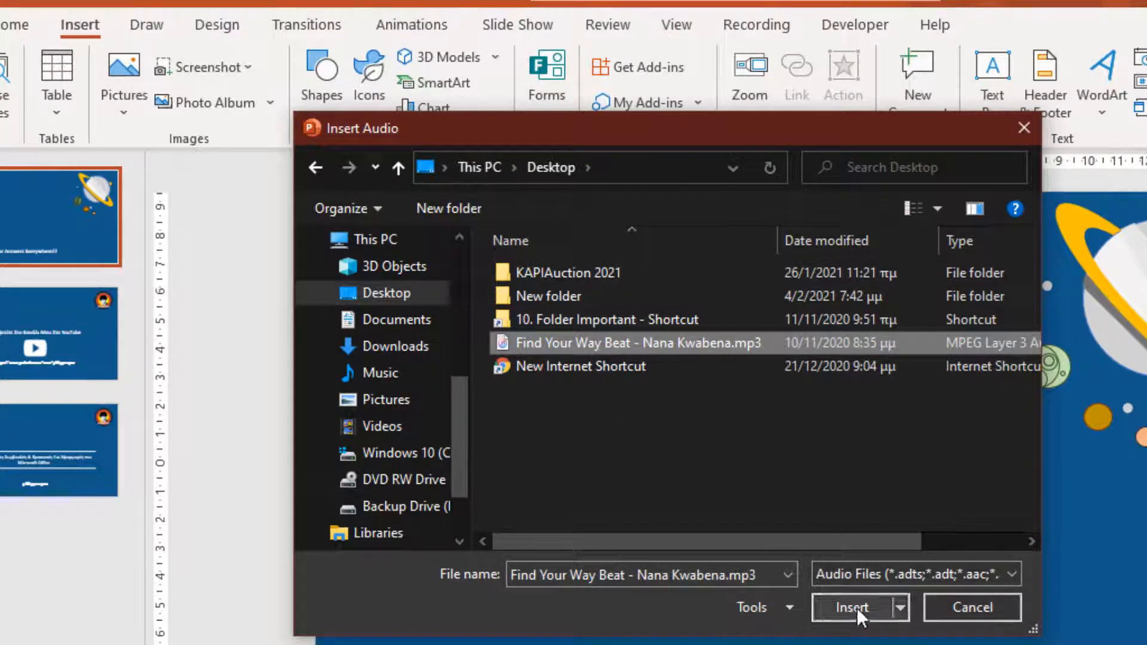
left_click(850, 607)
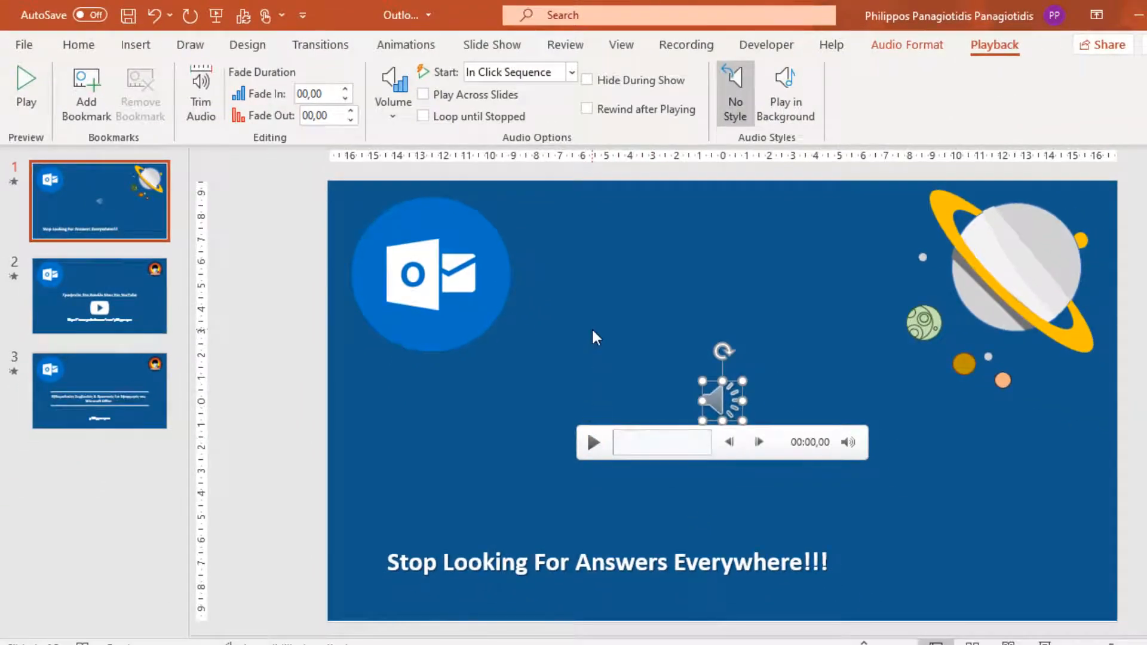
left_click(847, 442)
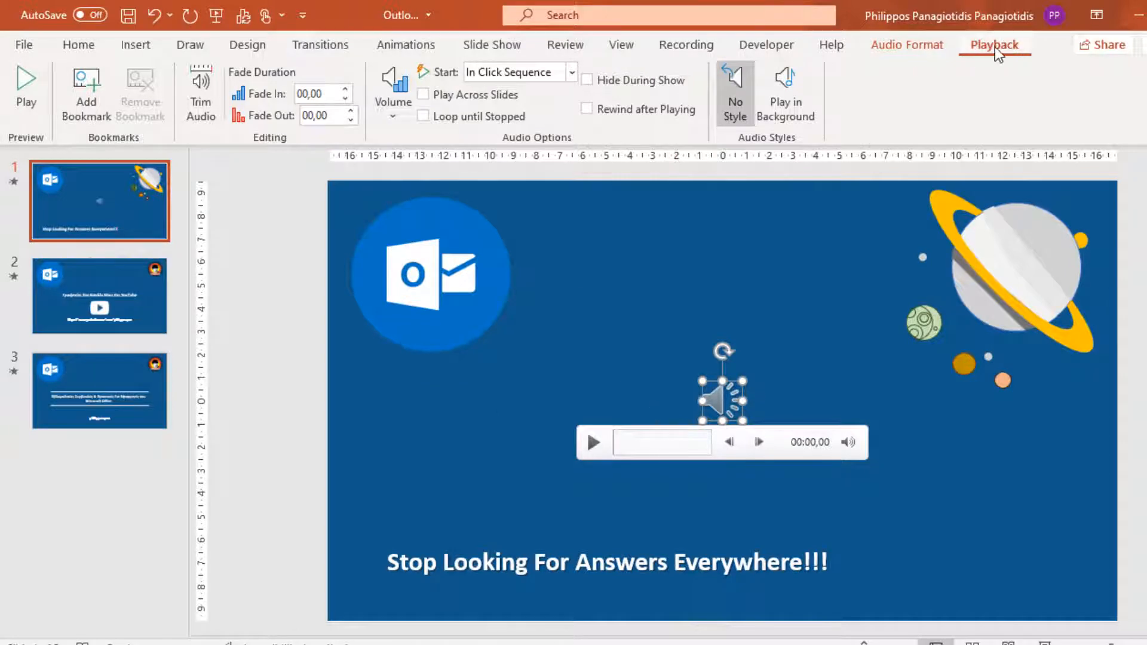
mouse_move(994, 73)
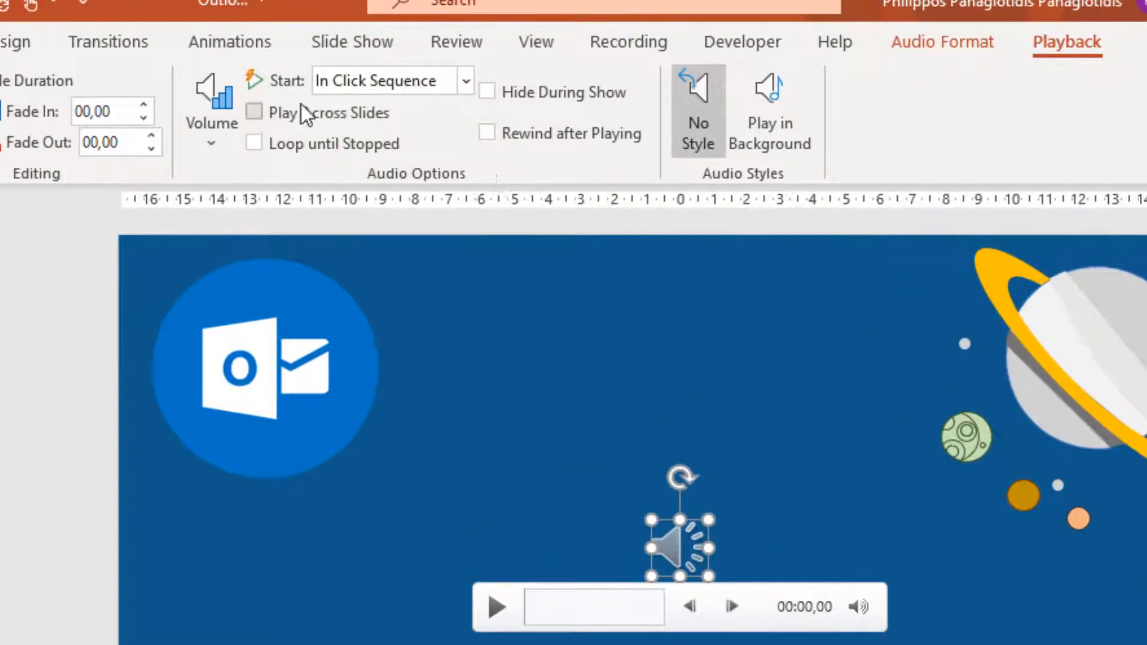
mouse_move(271, 121)
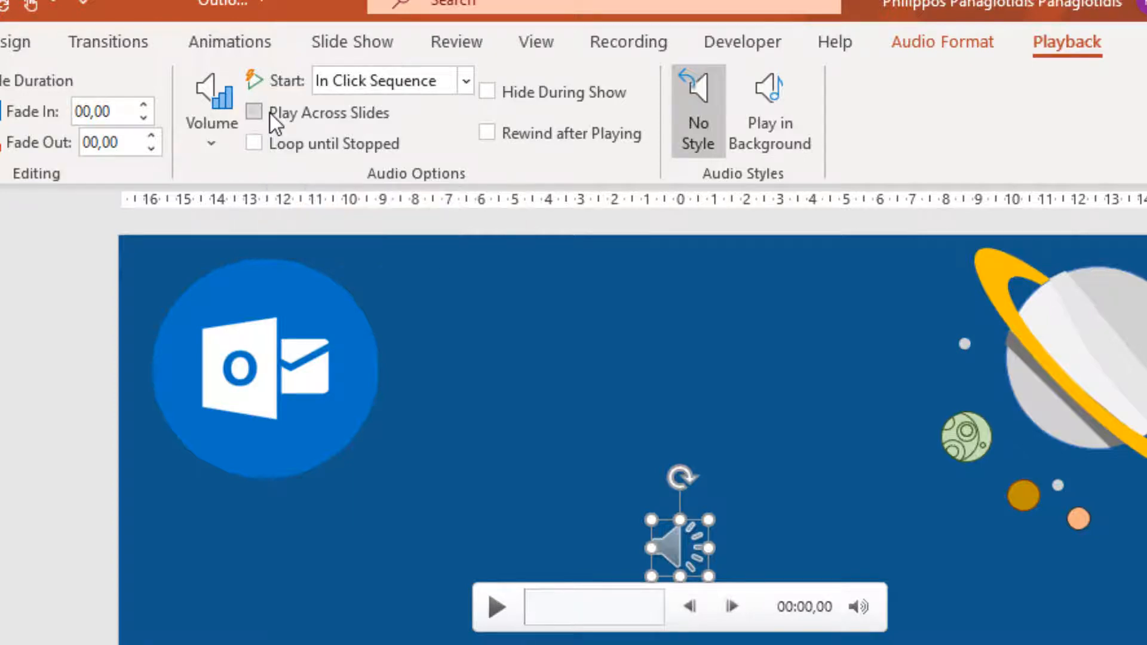
Step: Turn on Play Across Slides, Loop until Stopped and Hide During Show for the clip
left_click(254, 112)
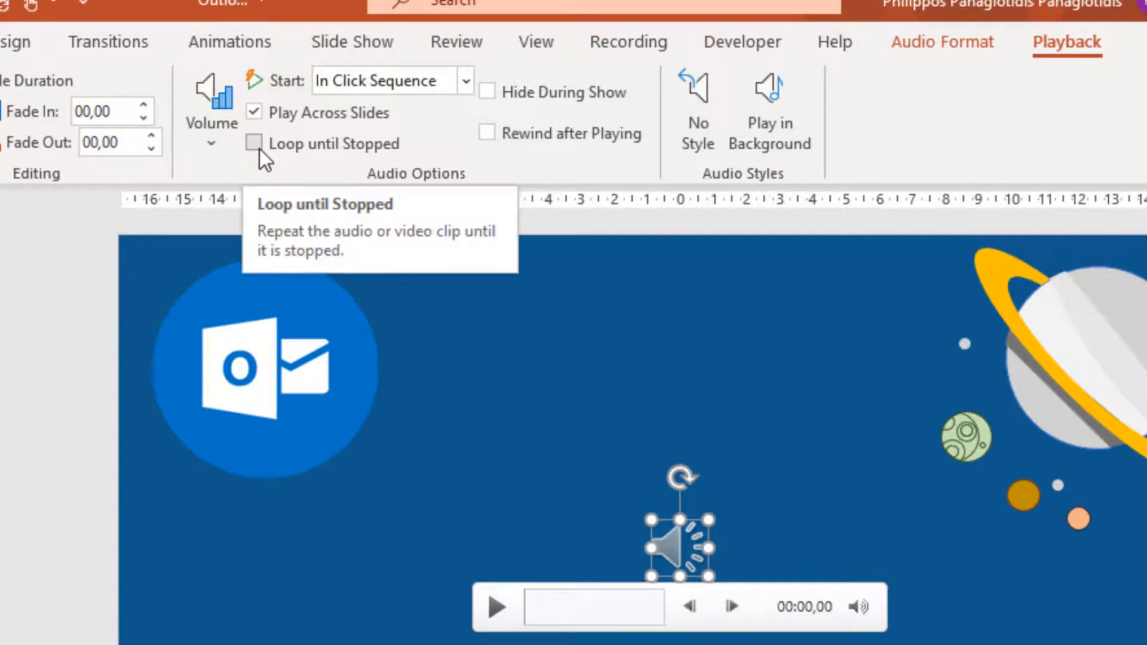
left_click(254, 143)
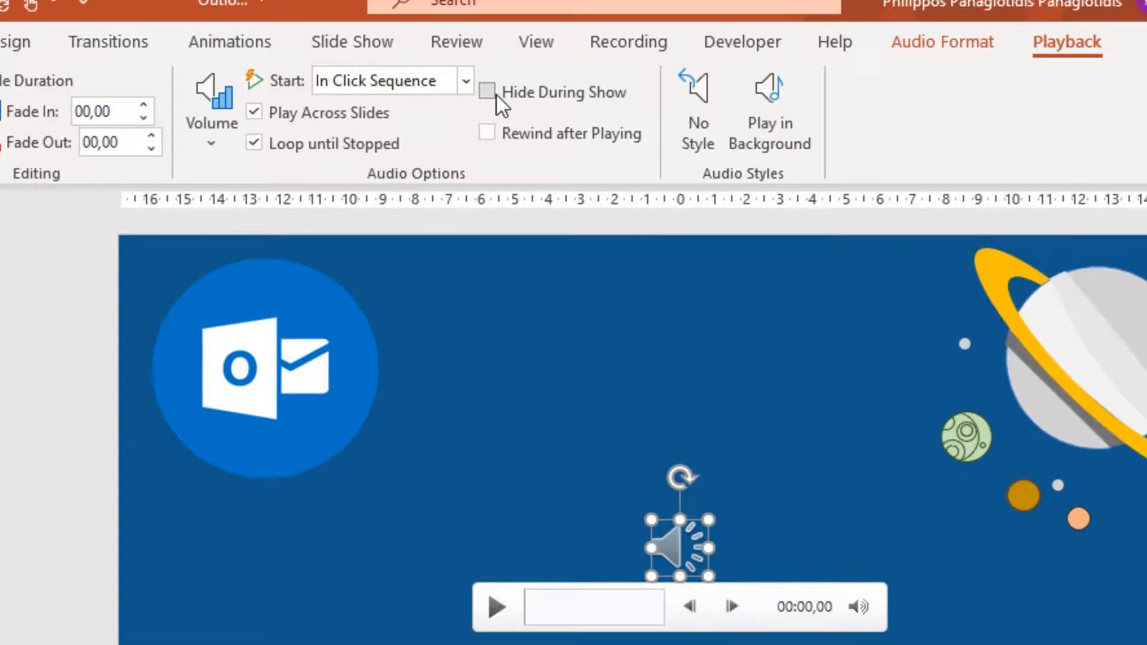
mouse_move(487, 92)
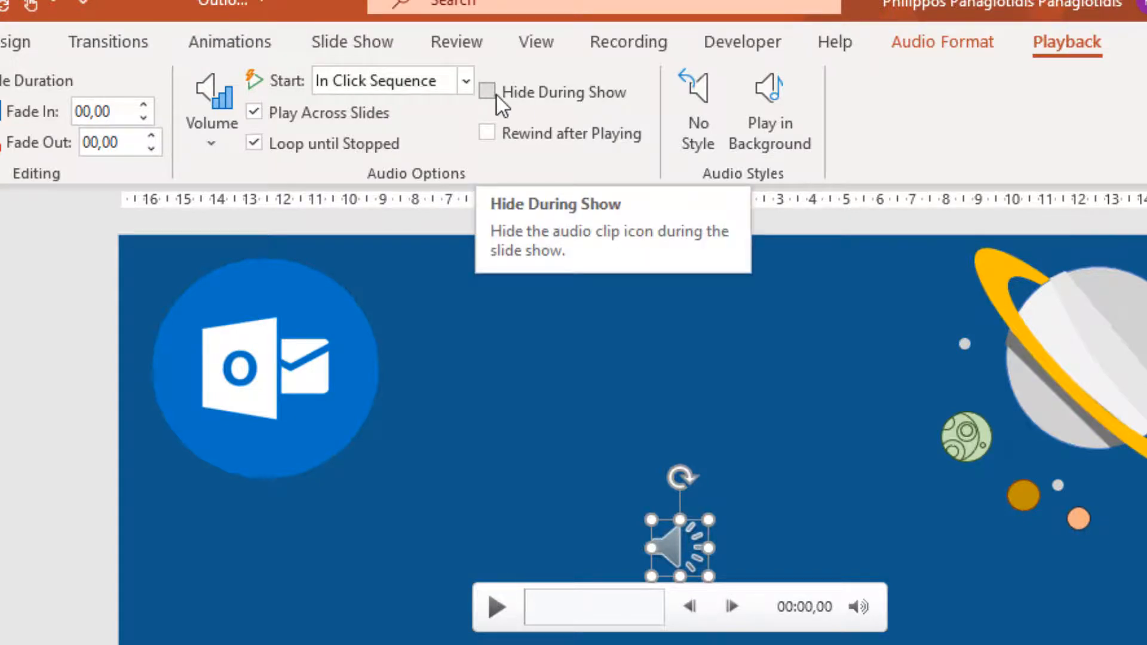
left_click(488, 91)
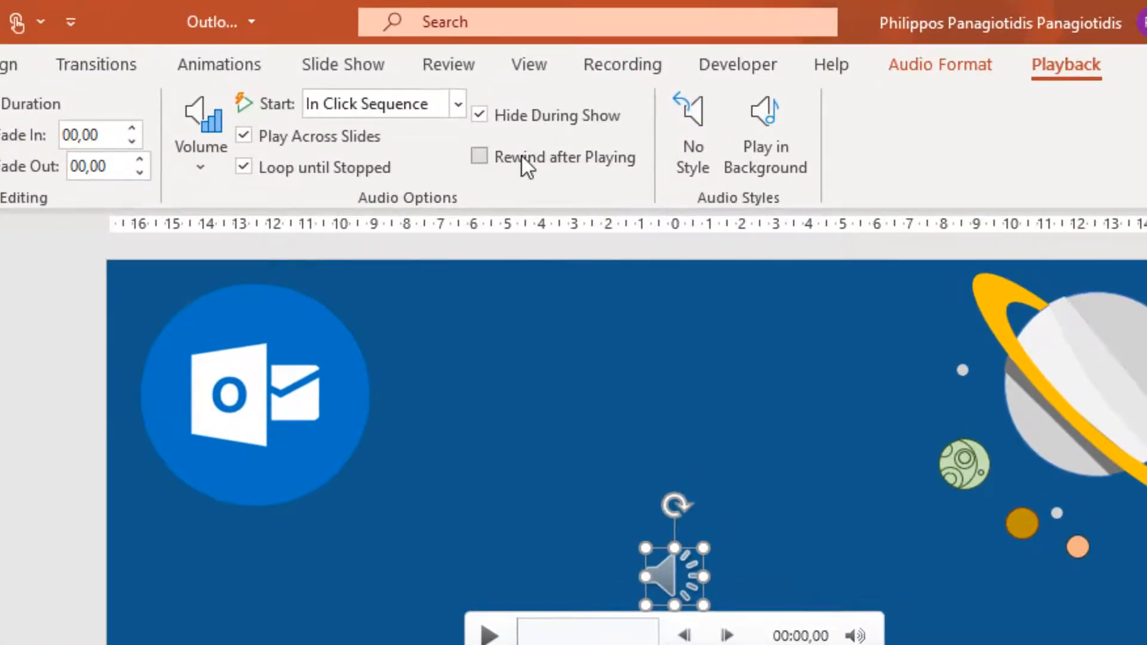
mouse_move(523, 165)
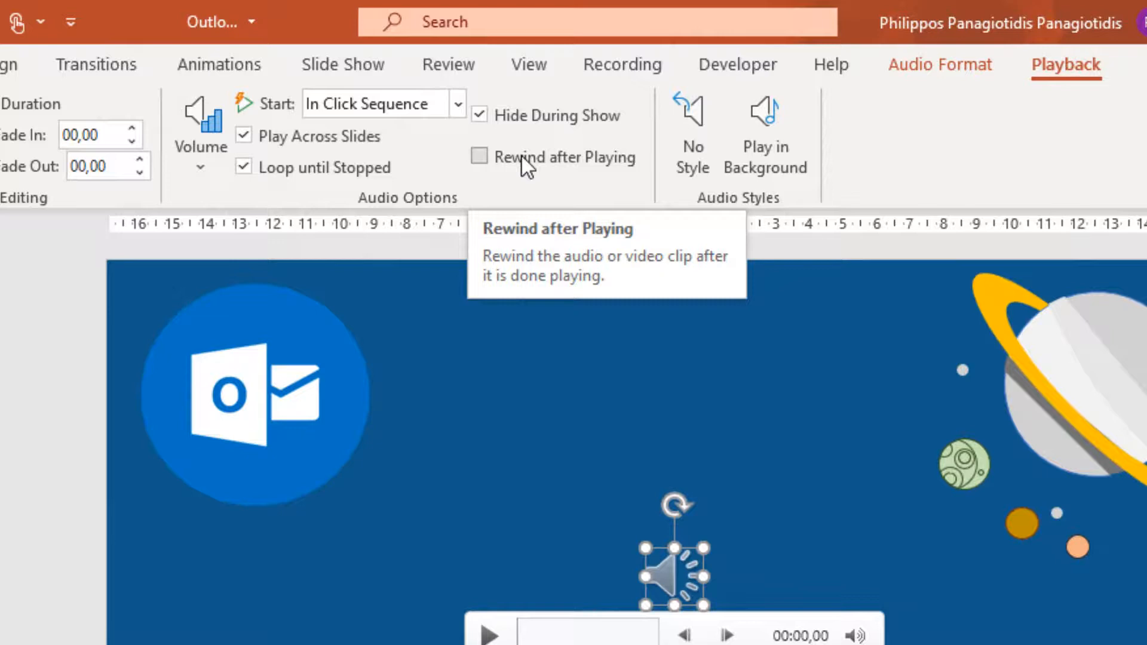
mouse_move(1010, 170)
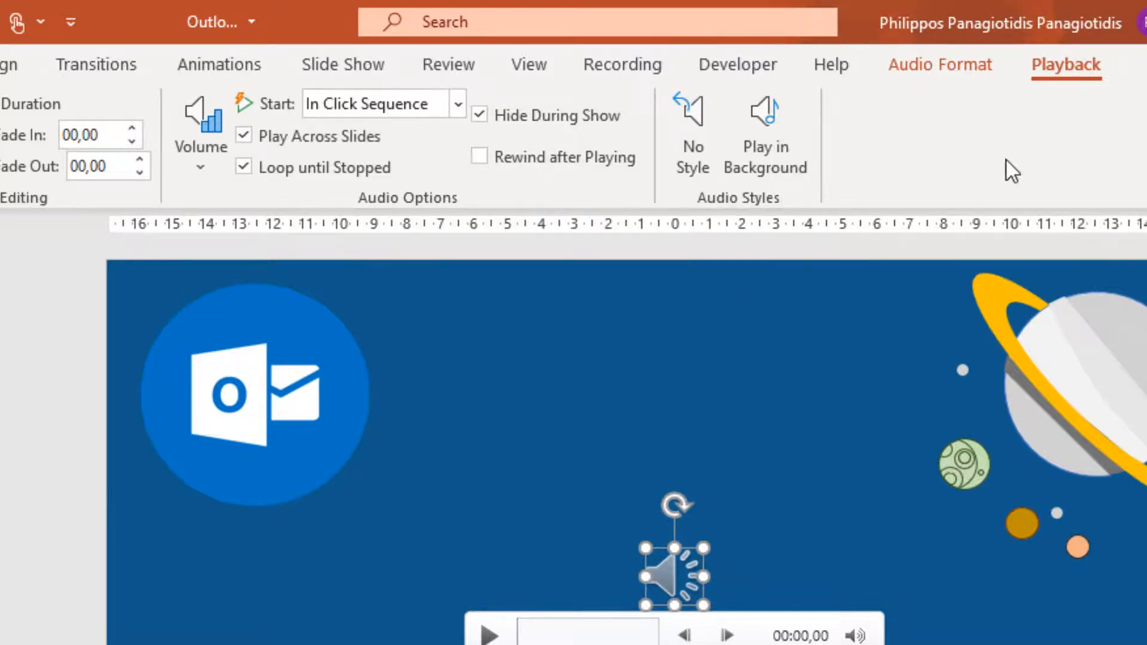
Step: Reset the clip to No Style, then apply the Play in Background style
left_click(244, 136)
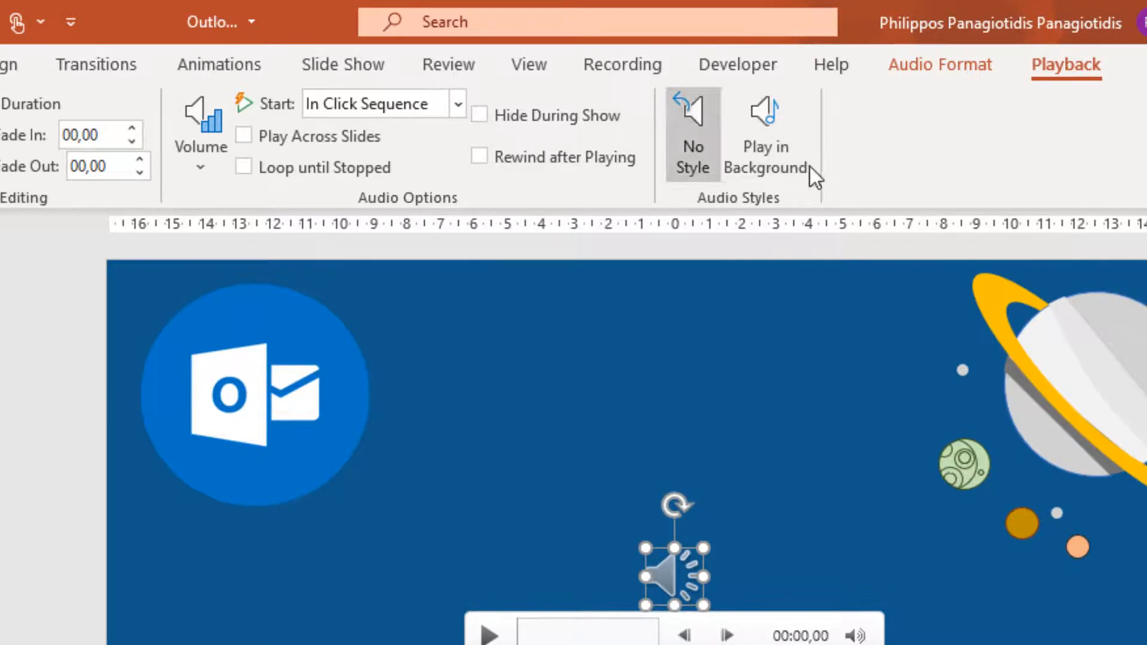
mouse_move(786, 212)
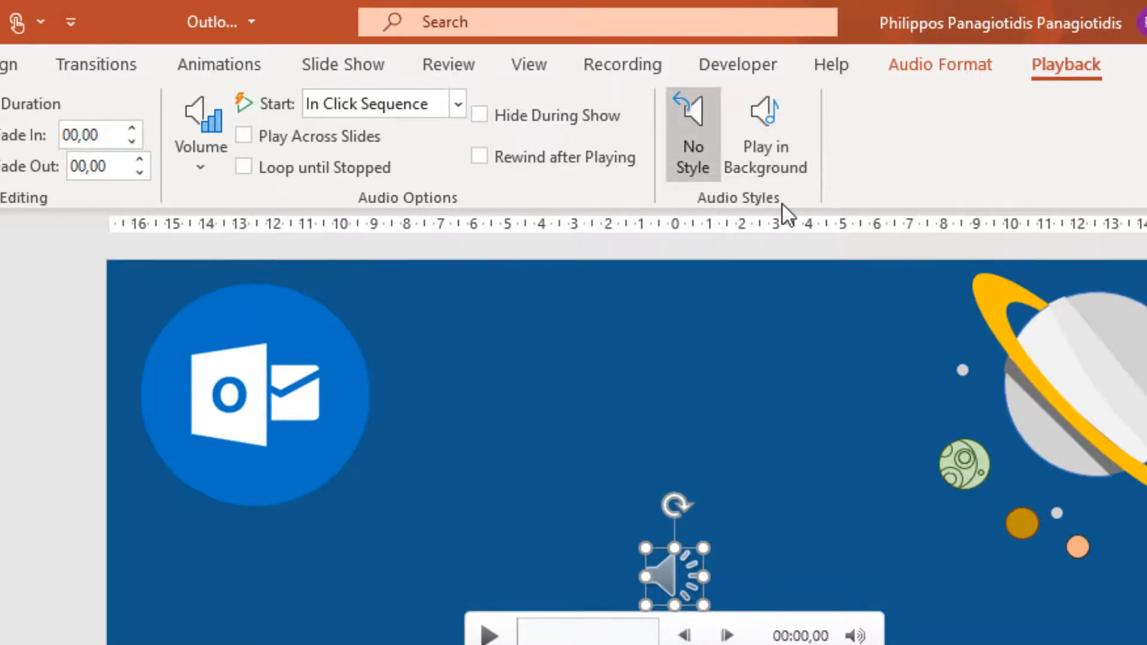
mouse_move(765, 136)
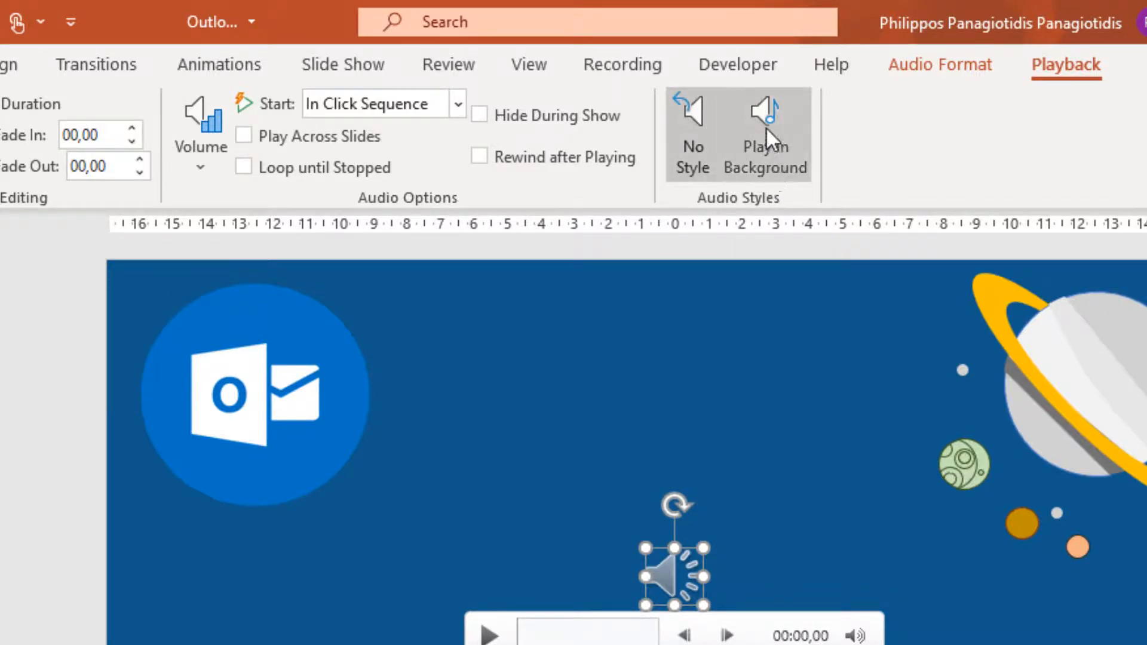
mouse_move(765, 134)
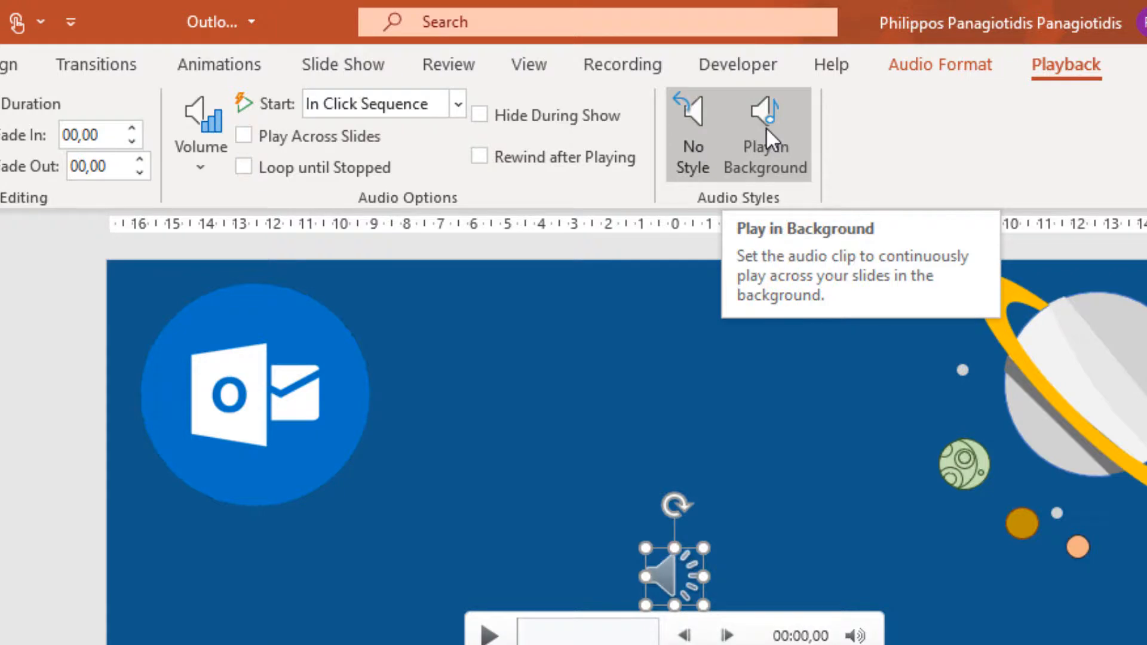
mouse_move(765, 134)
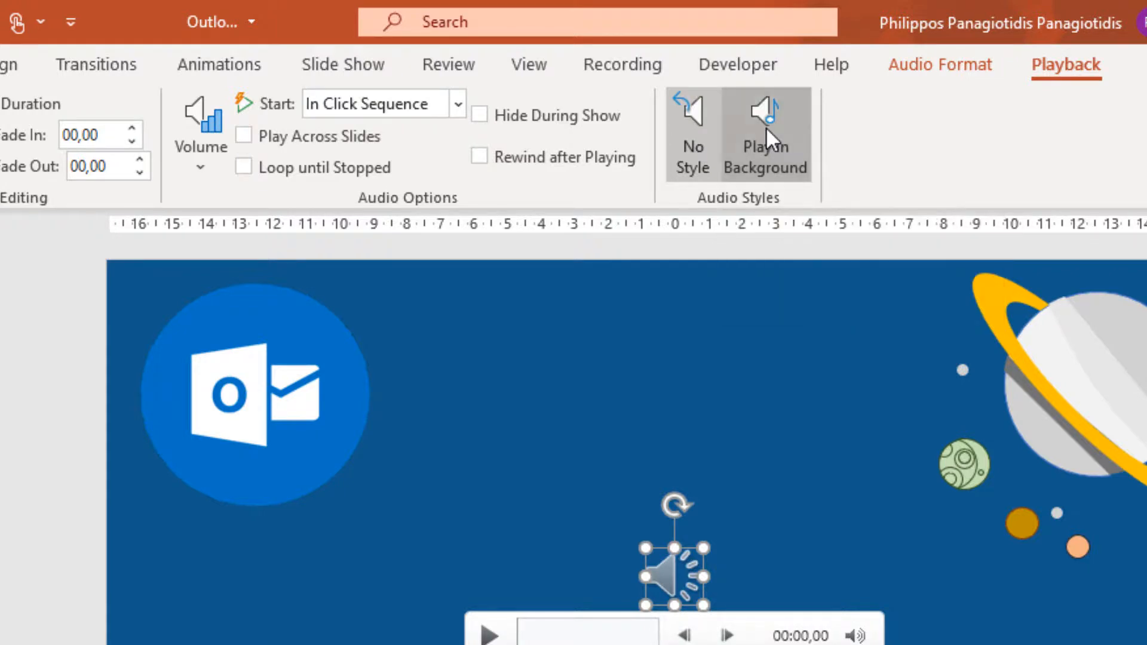
left_click(763, 133)
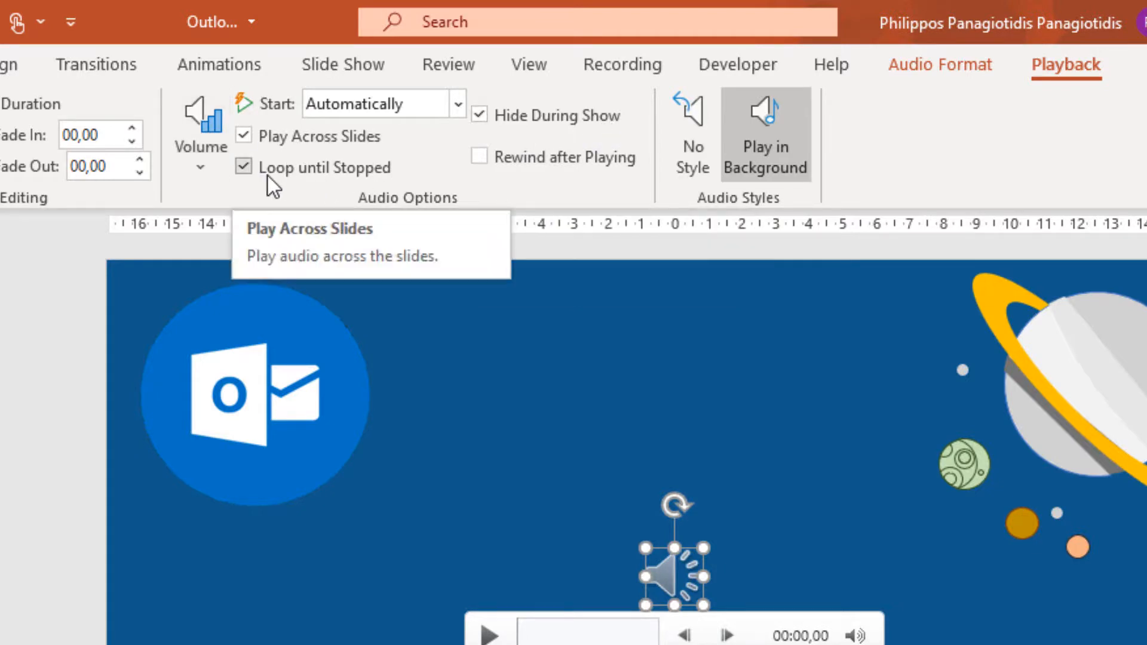
mouse_move(384, 186)
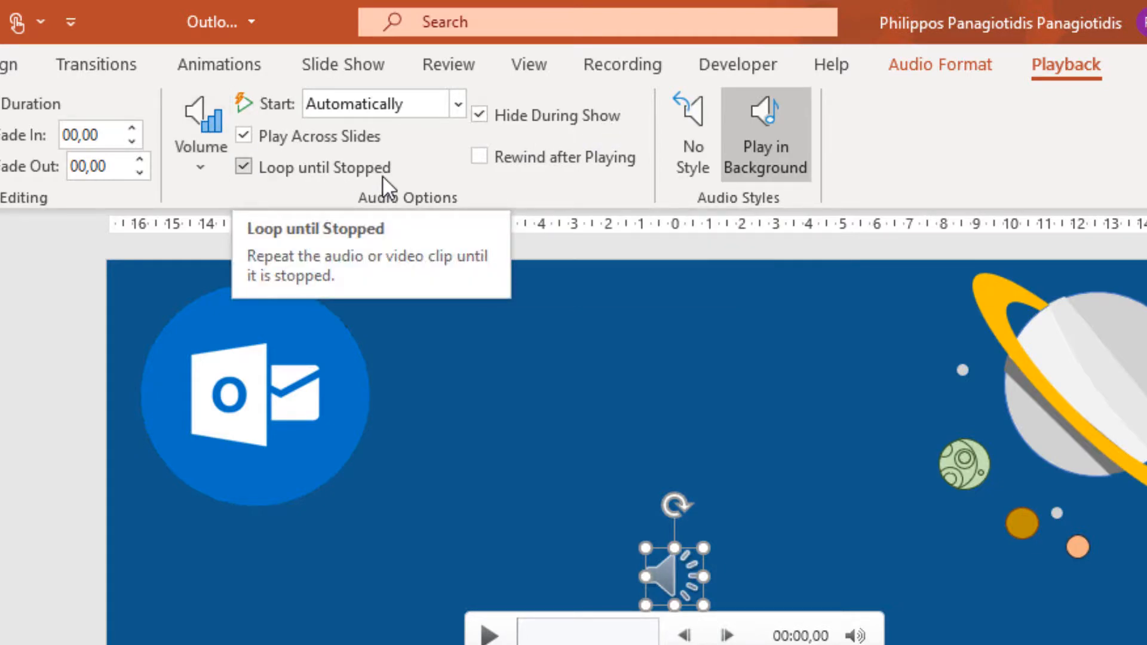